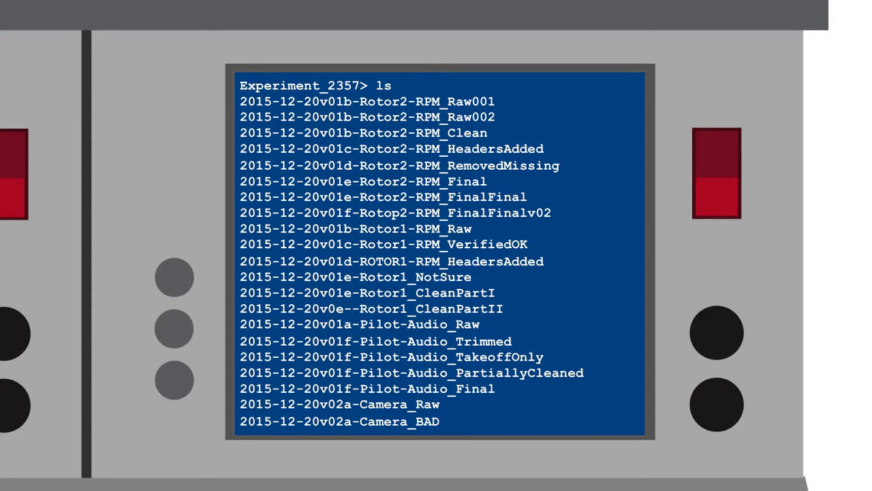
{"action": "double_click", "coordinate": [402, 117]}
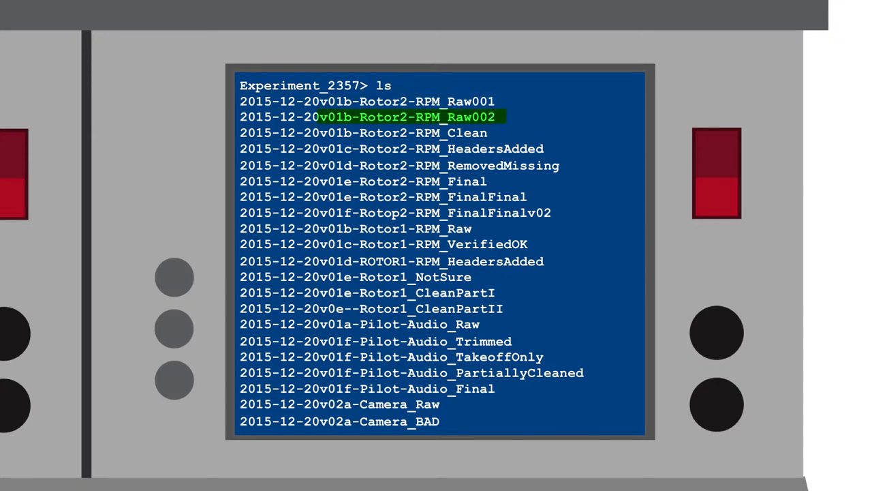
{"action": "left_click", "coordinate": [434, 213]}
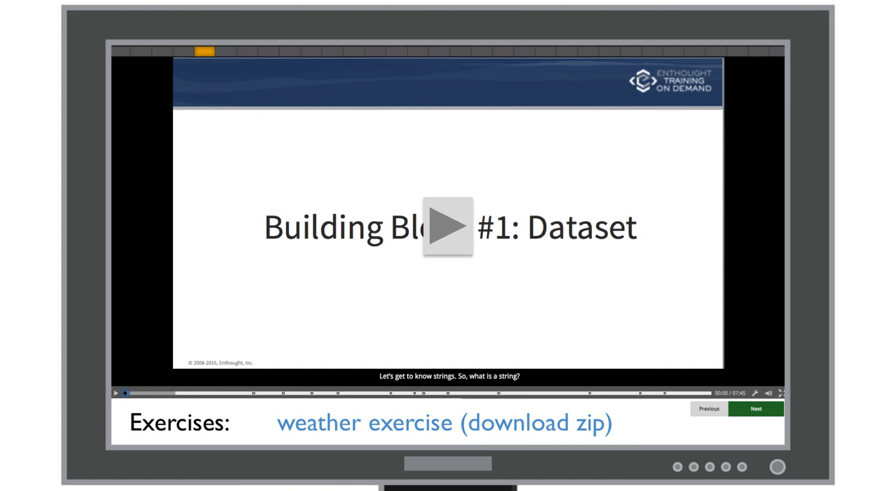
{"action": "left_click", "coordinate": [443, 422]}
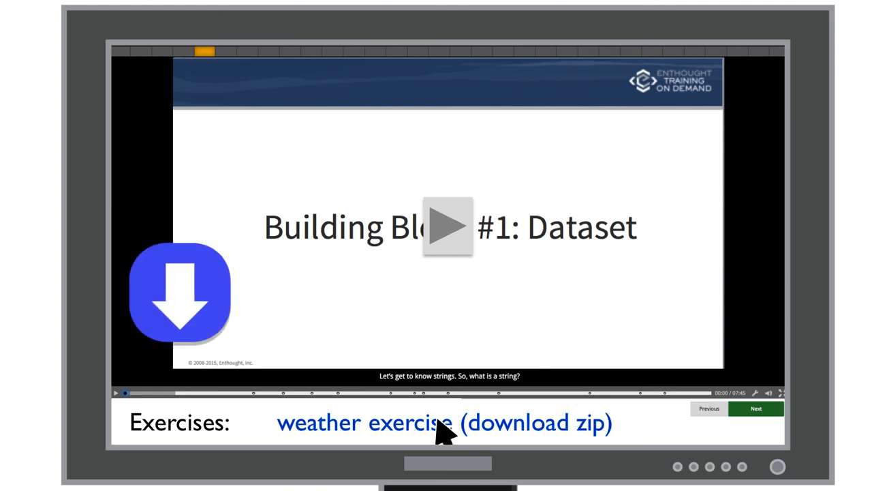